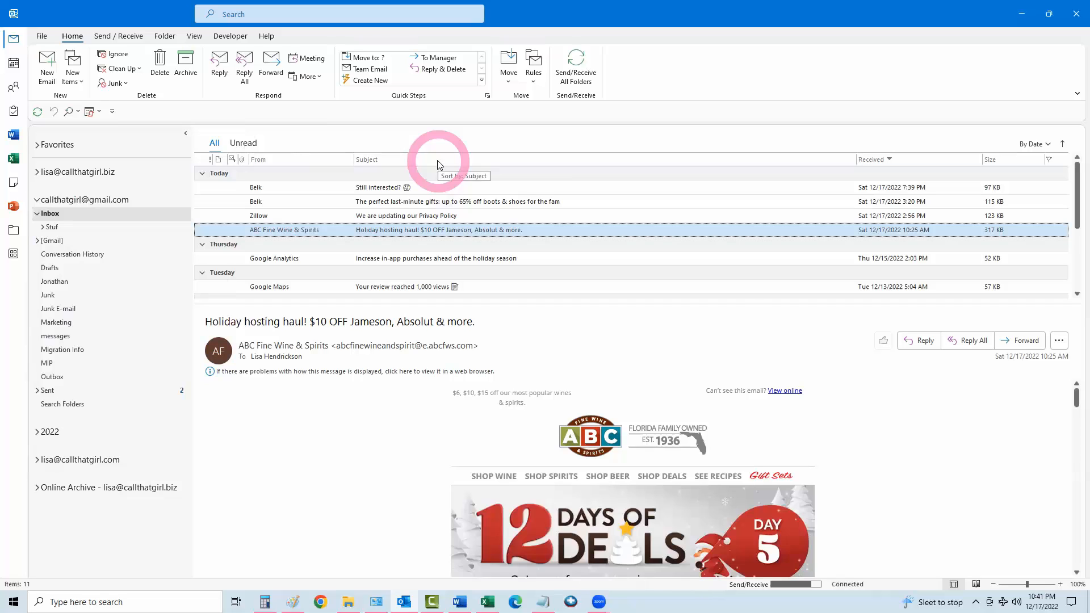
pyautogui.moveTo(438, 164)
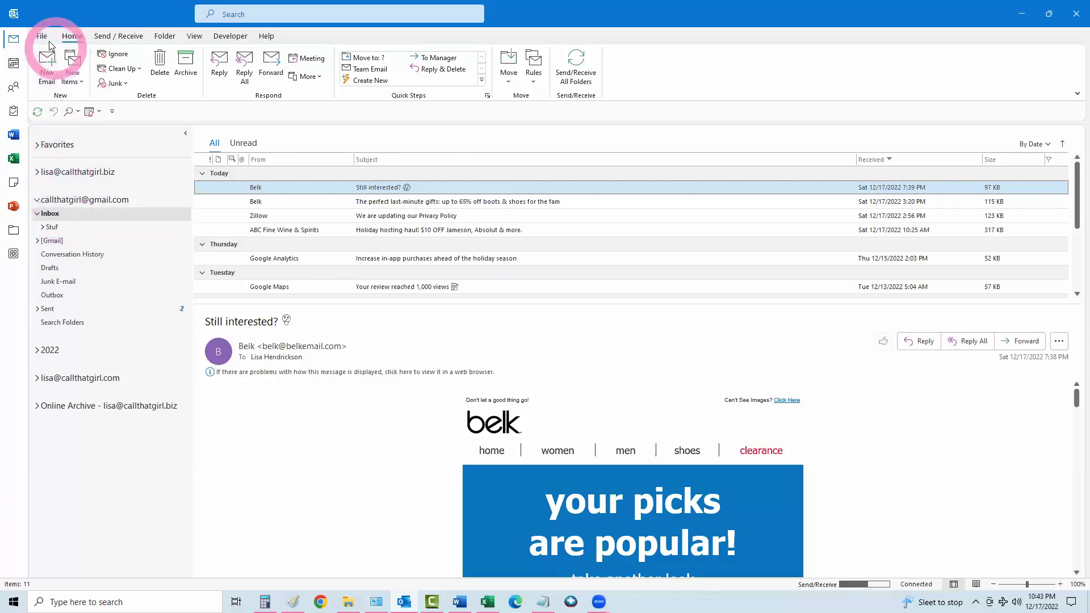
# Start the Import/Export wizard and choose to export to a file.
pyautogui.click(41, 35)
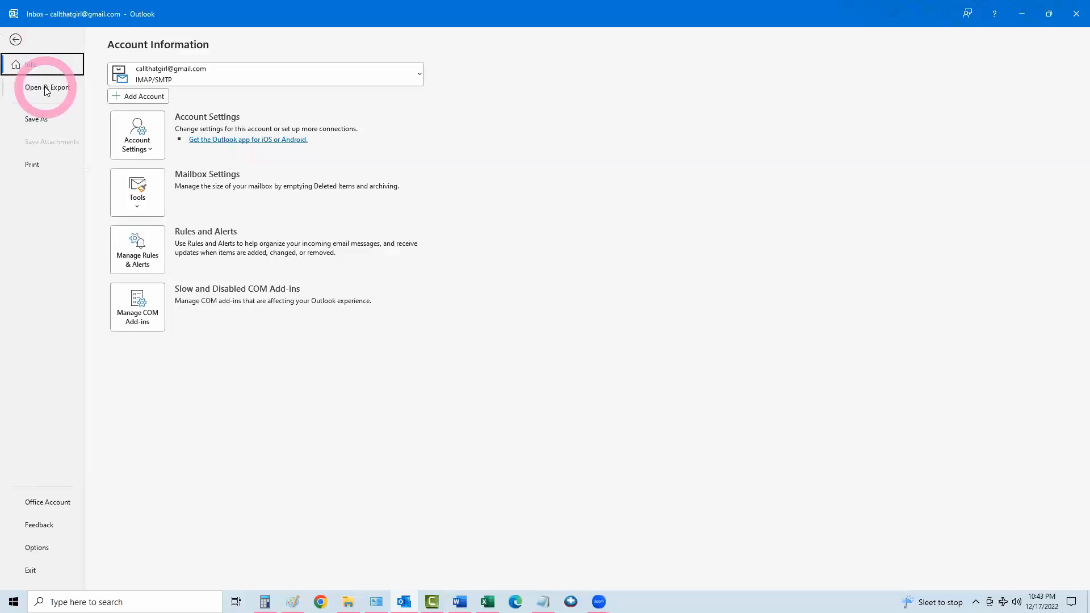
pyautogui.click(47, 88)
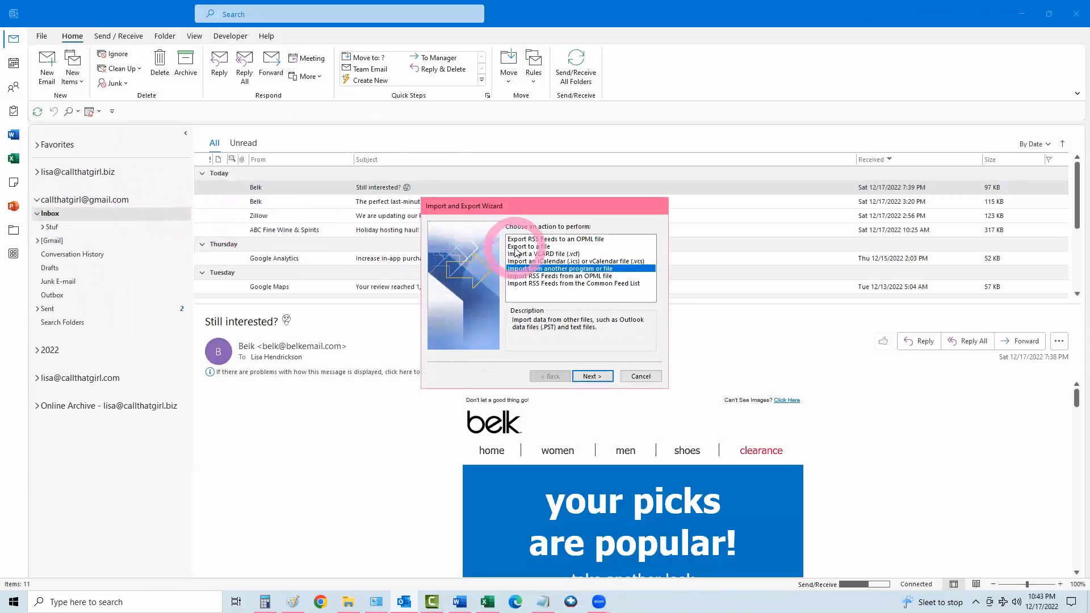
pyautogui.click(529, 245)
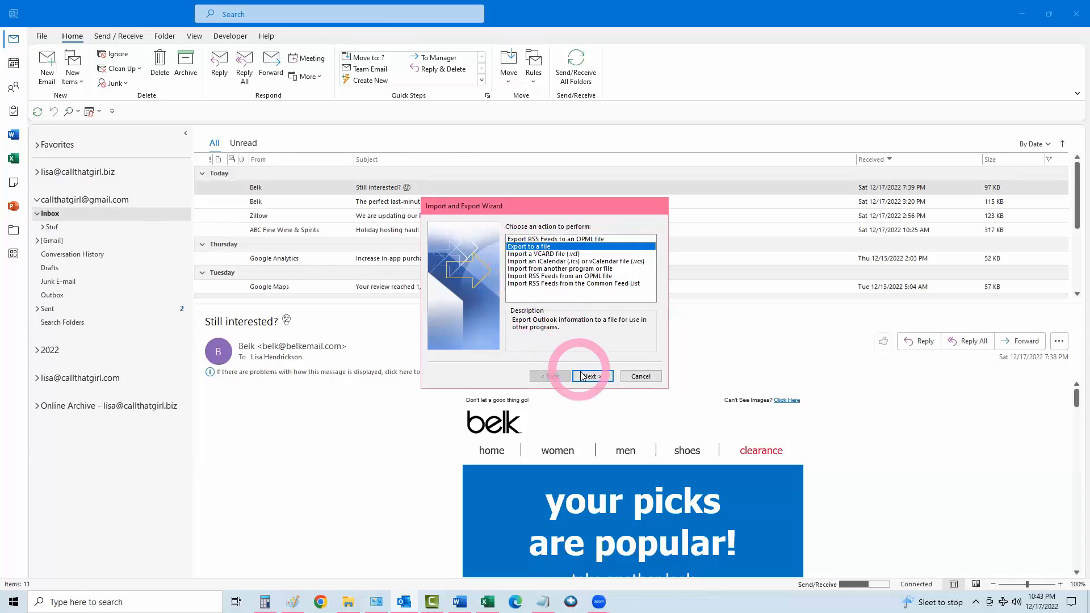
pyautogui.click(590, 376)
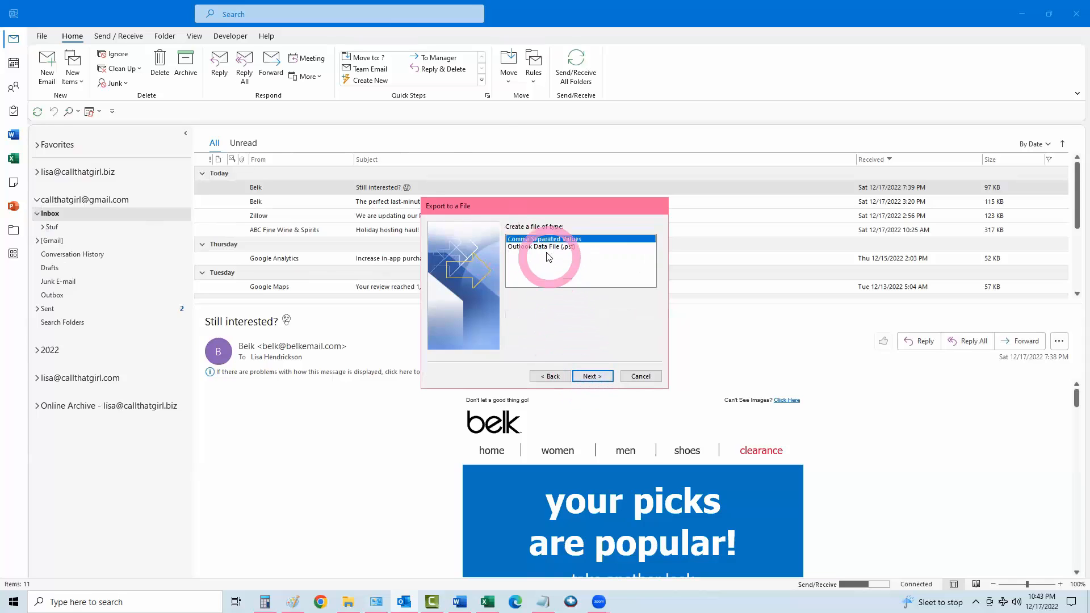
# Export as an Outlook Data File (.pst) covering the Gmail account with subfolders.
pyautogui.click(549, 247)
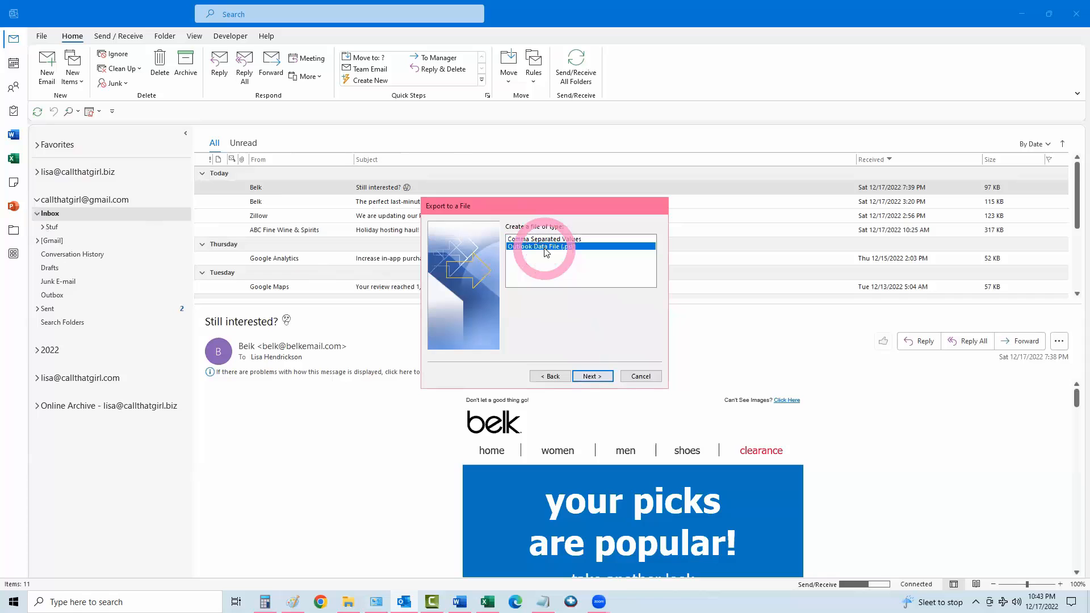
pyautogui.click(590, 376)
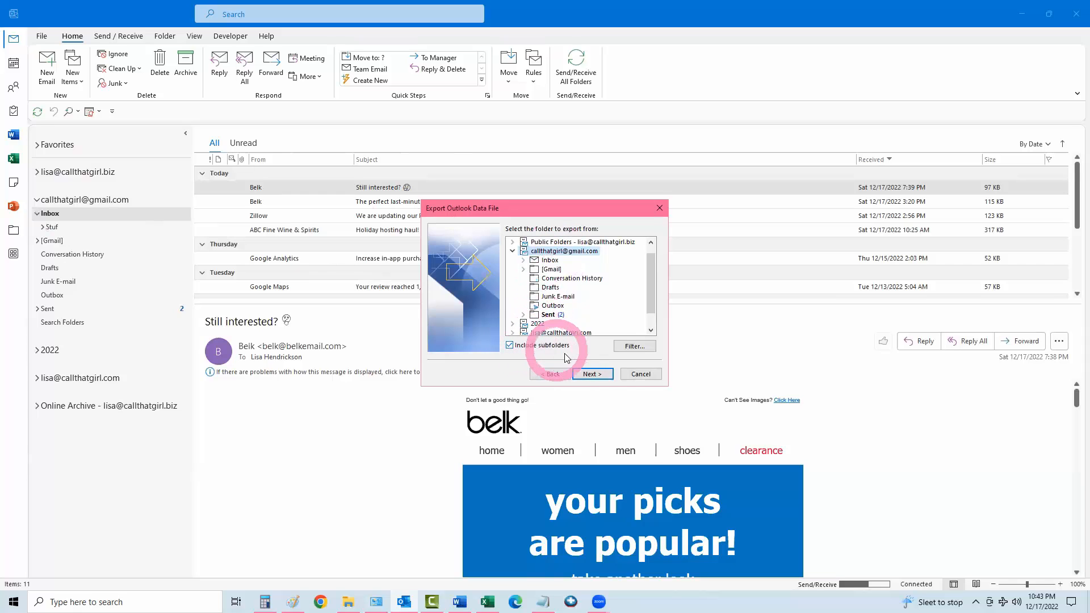
pyautogui.click(591, 374)
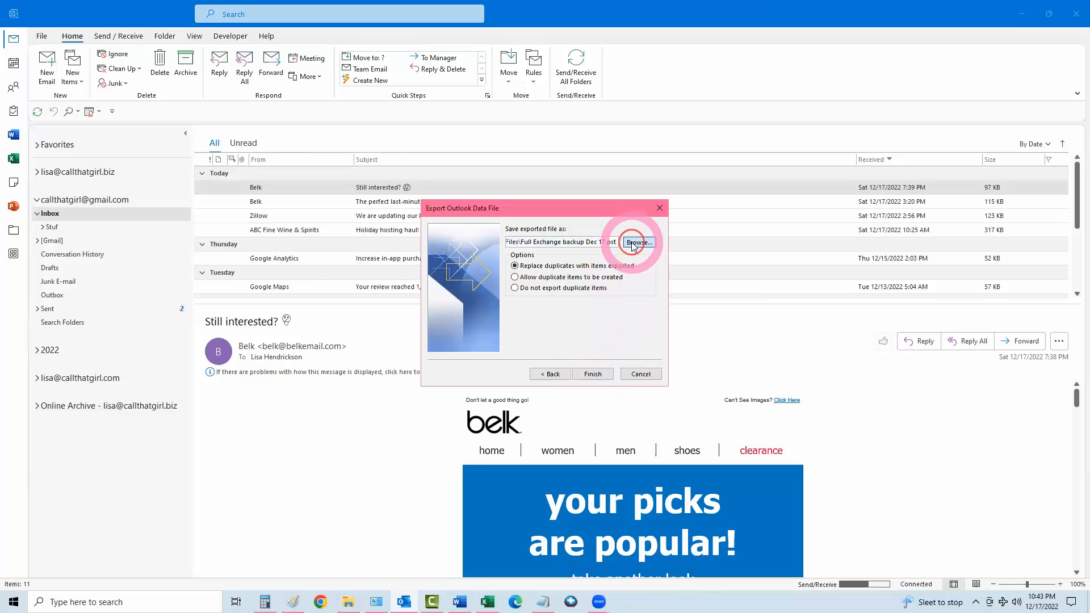
# Browse to pick where the exported backup file will be saved.
pyautogui.click(635, 242)
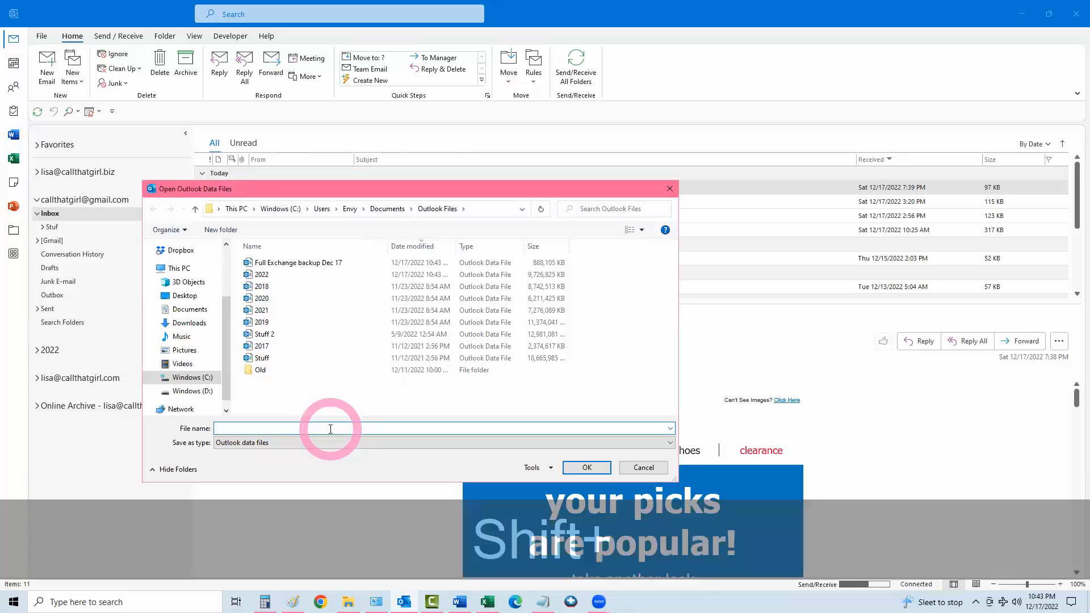
# Name the backup file 'Full IMAP backup Dec 17 Gmail' and confirm the location.
pyautogui.write('Full IMAP backup De')
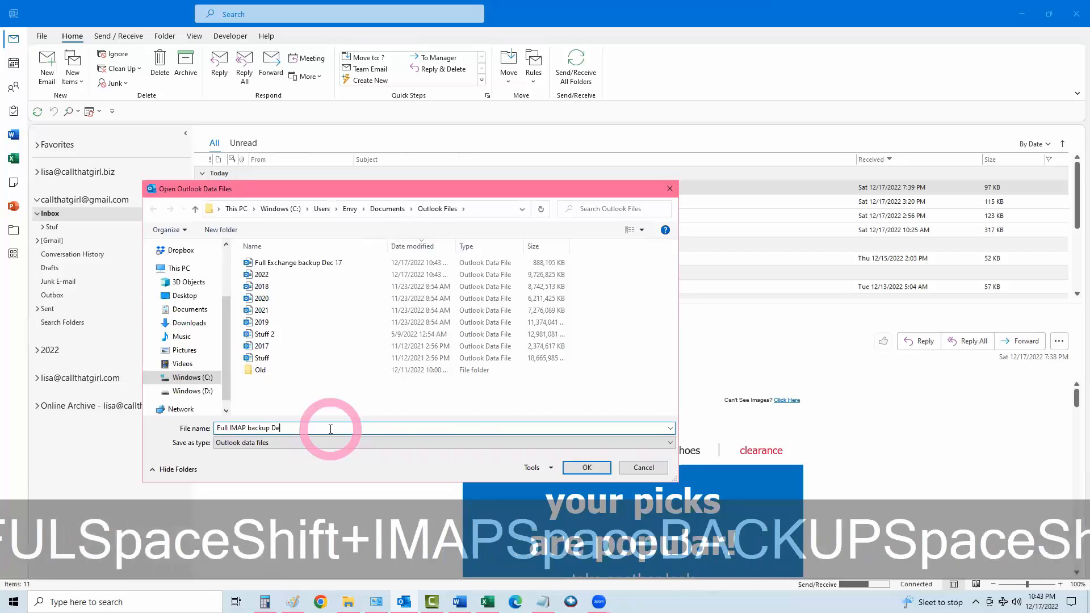
pyautogui.write('c 17')
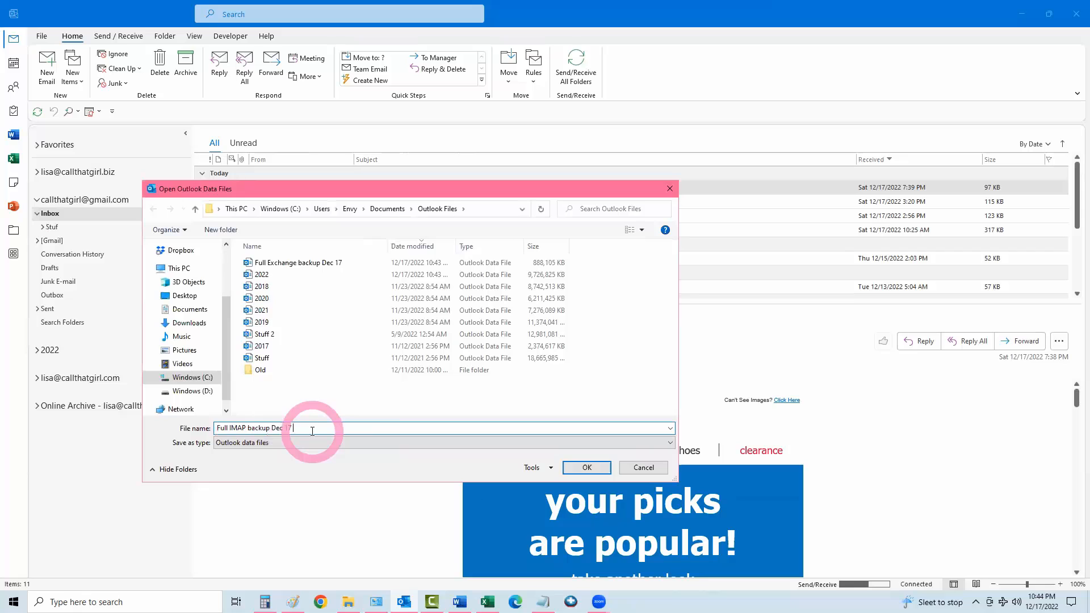
pyautogui.write('Gmail')
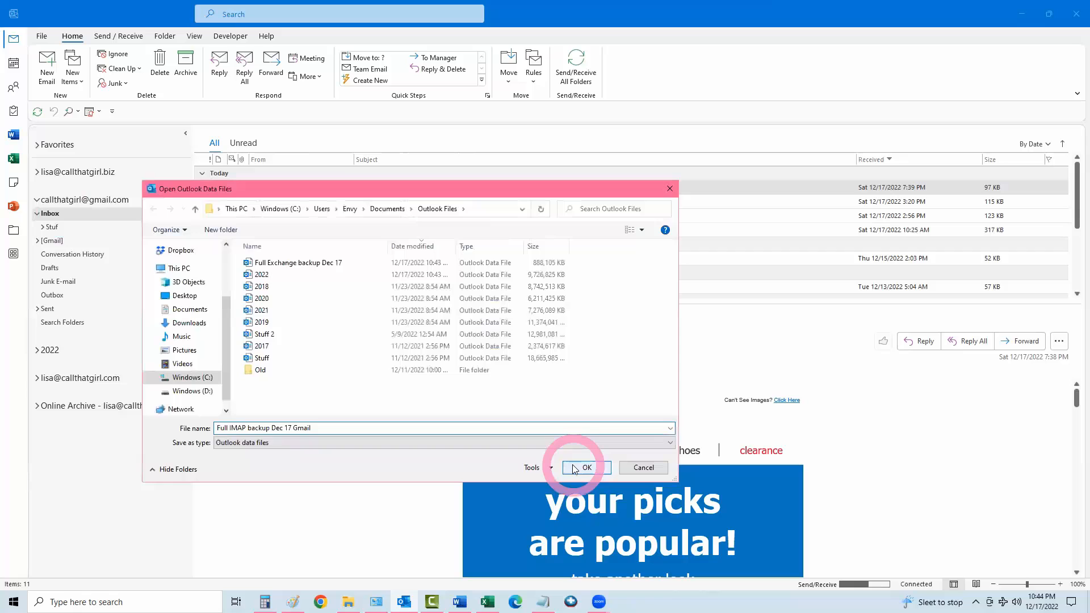
pyautogui.click(586, 468)
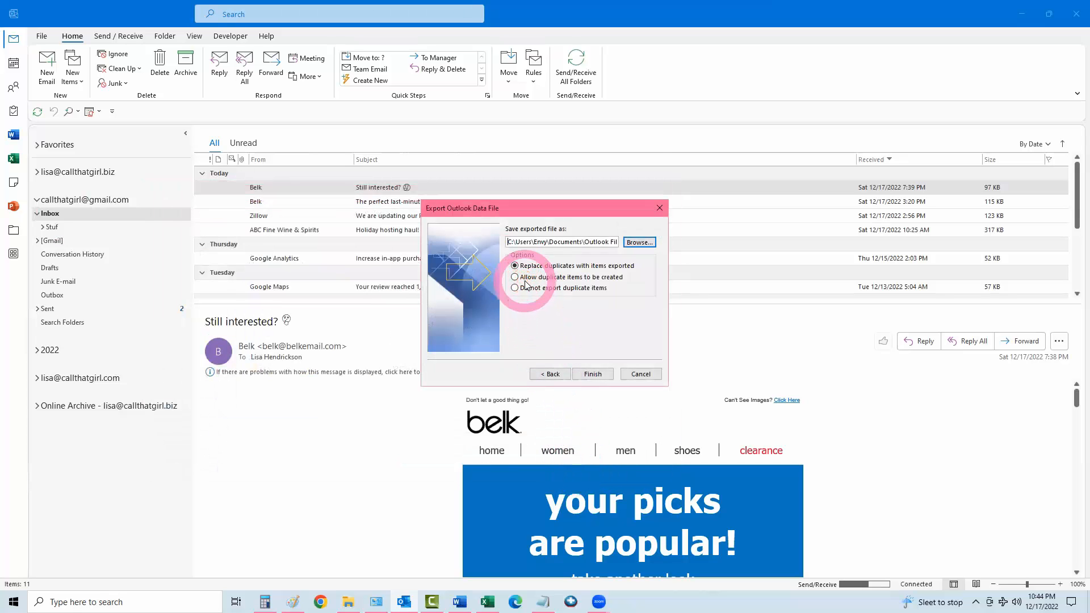
# Select 'Allow duplicate items to be created', then cancel the export wizard.
pyautogui.click(515, 277)
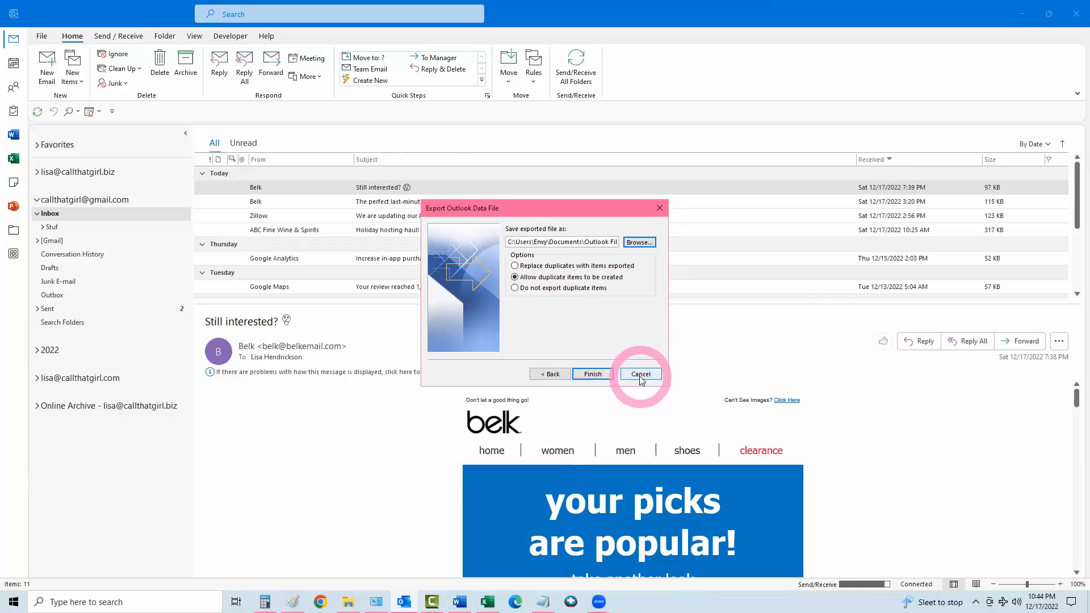
pyautogui.click(640, 374)
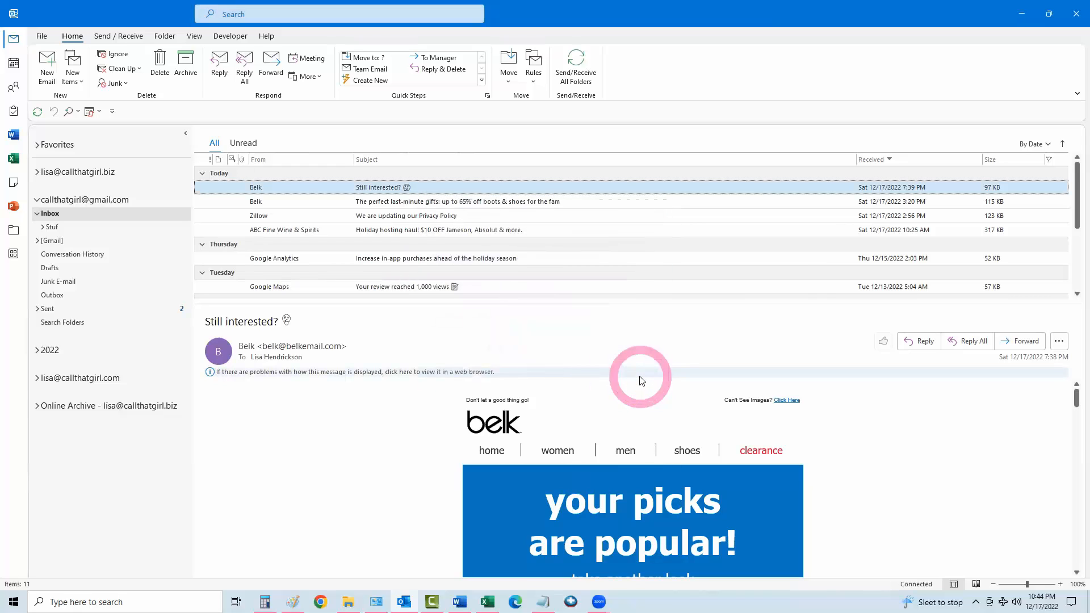